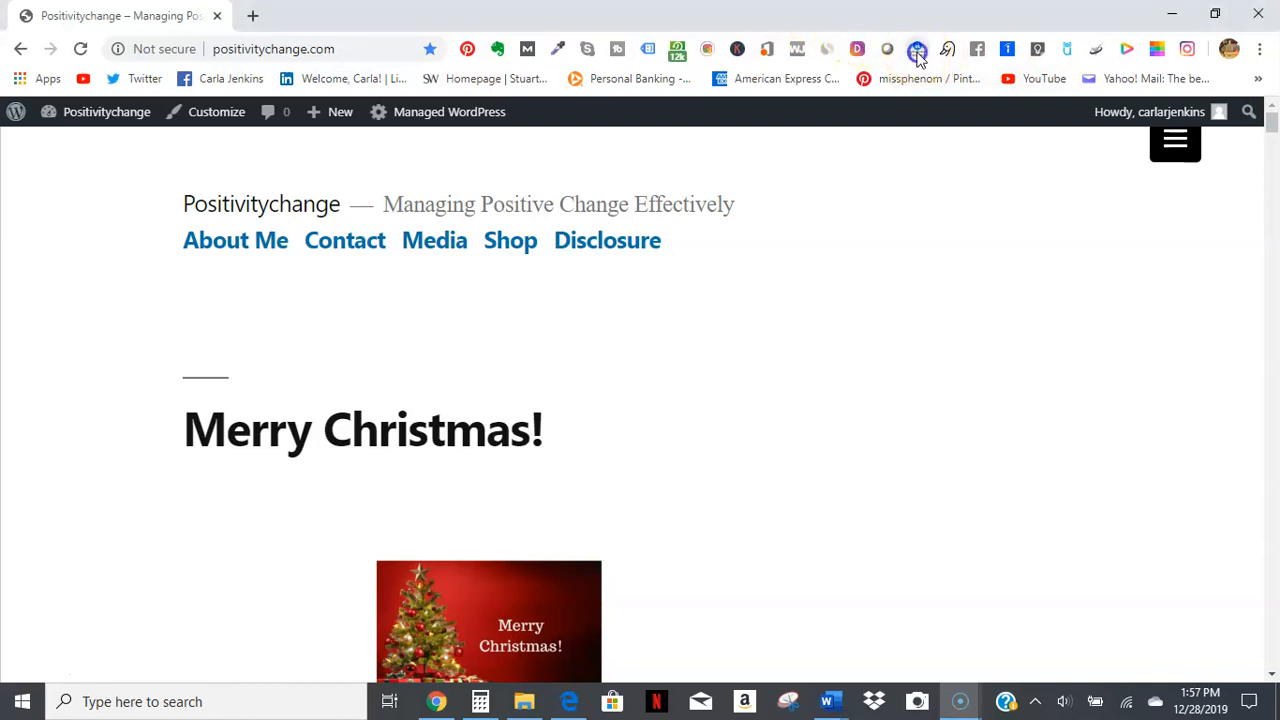
Open the Alexa Traffic Rank popup showing positivitychange.com's global rank of 887,838 and 5 linking sites.
left_click(916, 48)
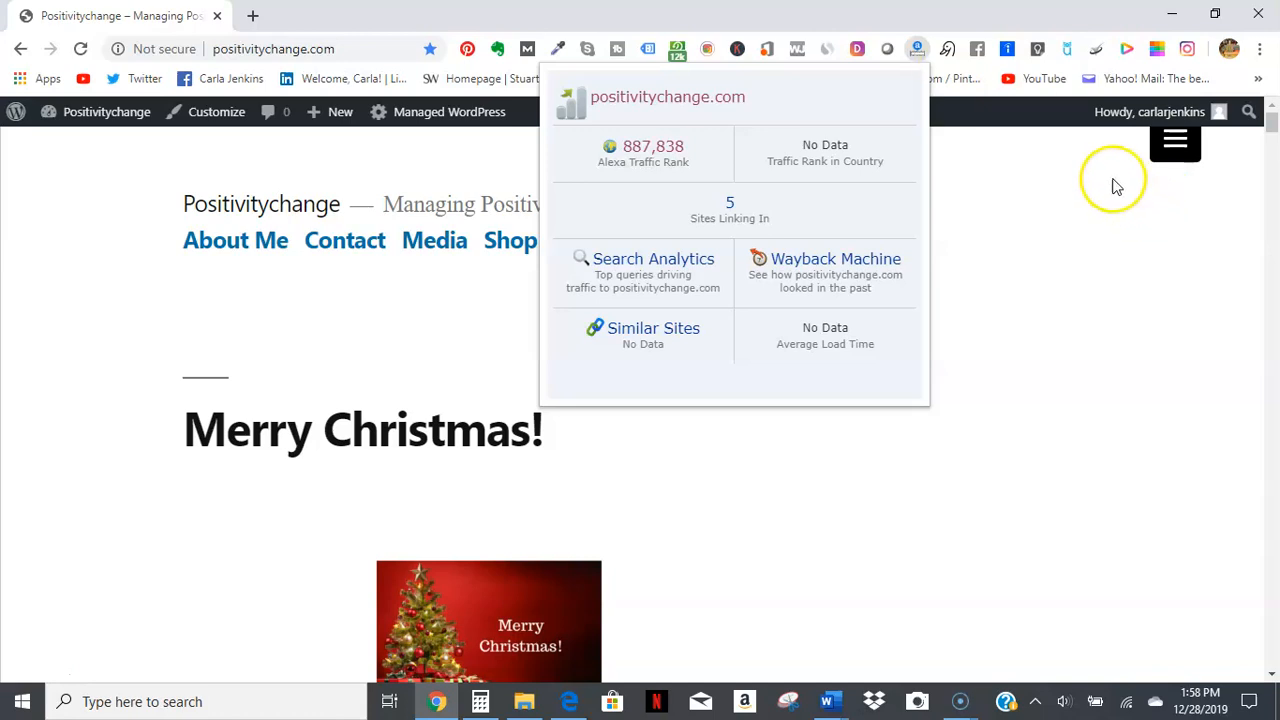
mouse_move(1025, 165)
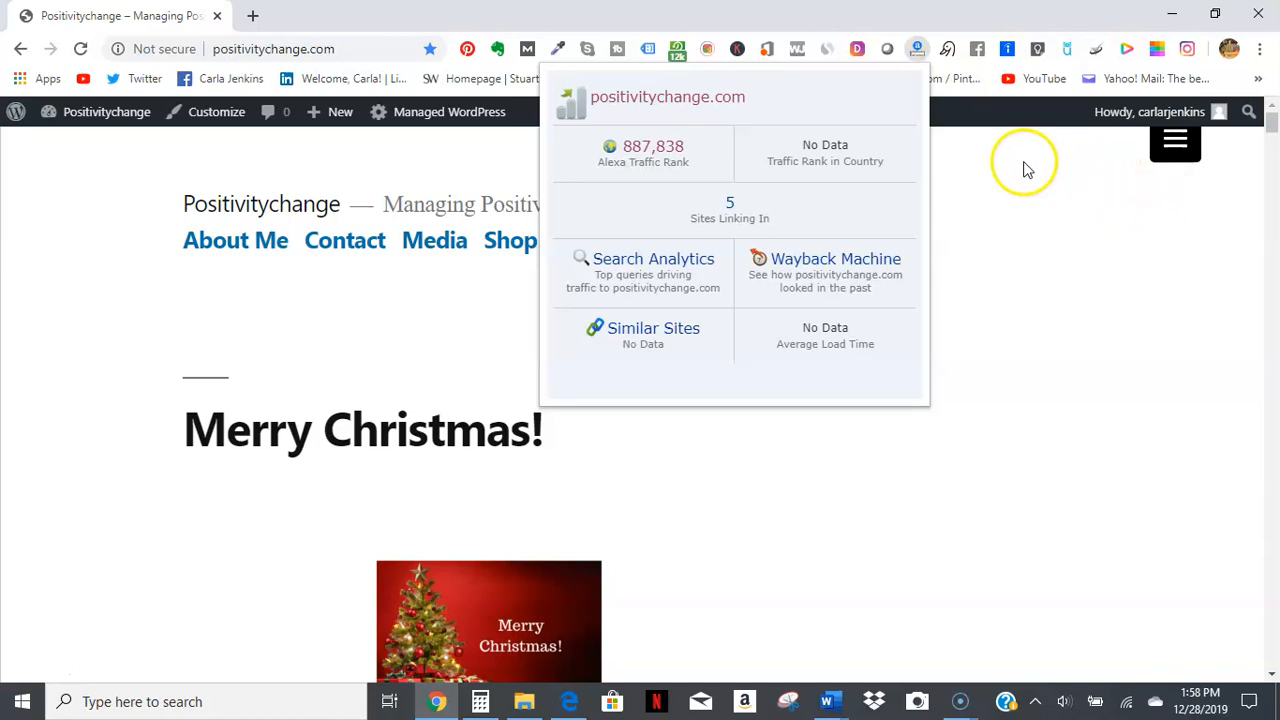